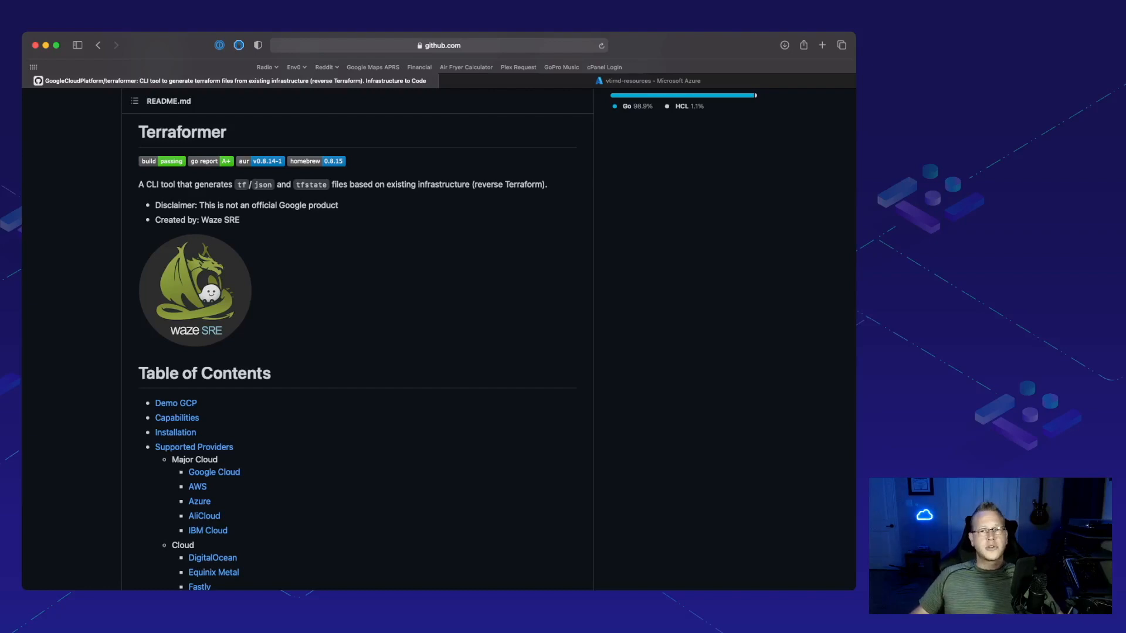
Scroll through the browser page, then switch to VS Code showing ServicePrincipalVariables.md and the terminal
{"action": "scroll", "scroll_direction": "down", "scroll_amount": 3}
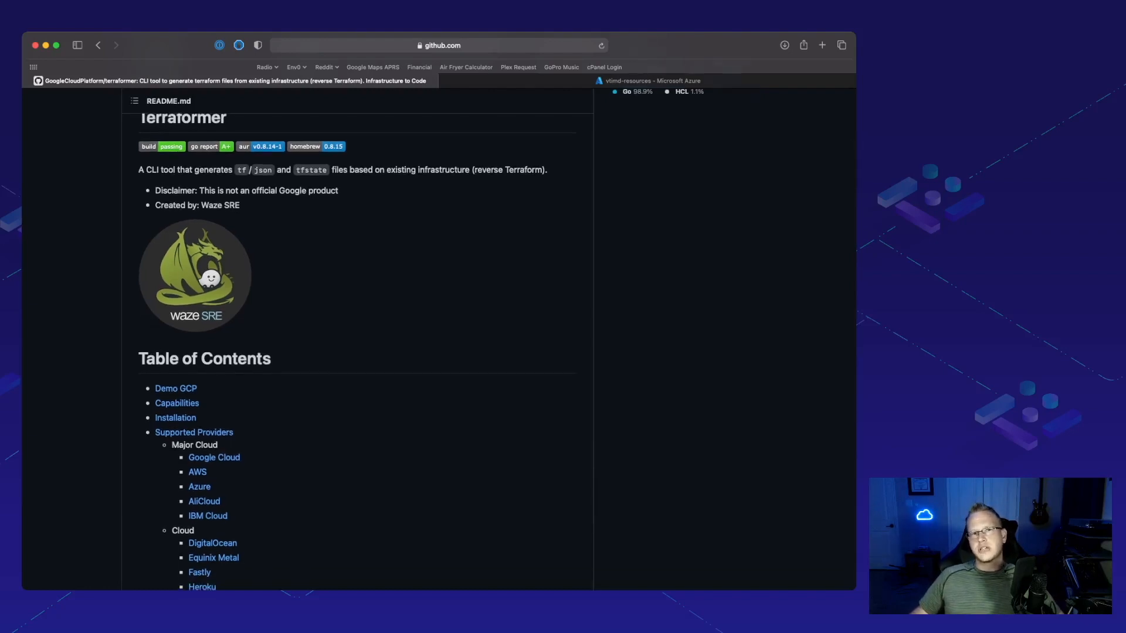
{"action": "scroll", "scroll_direction": "down", "scroll_amount": 3}
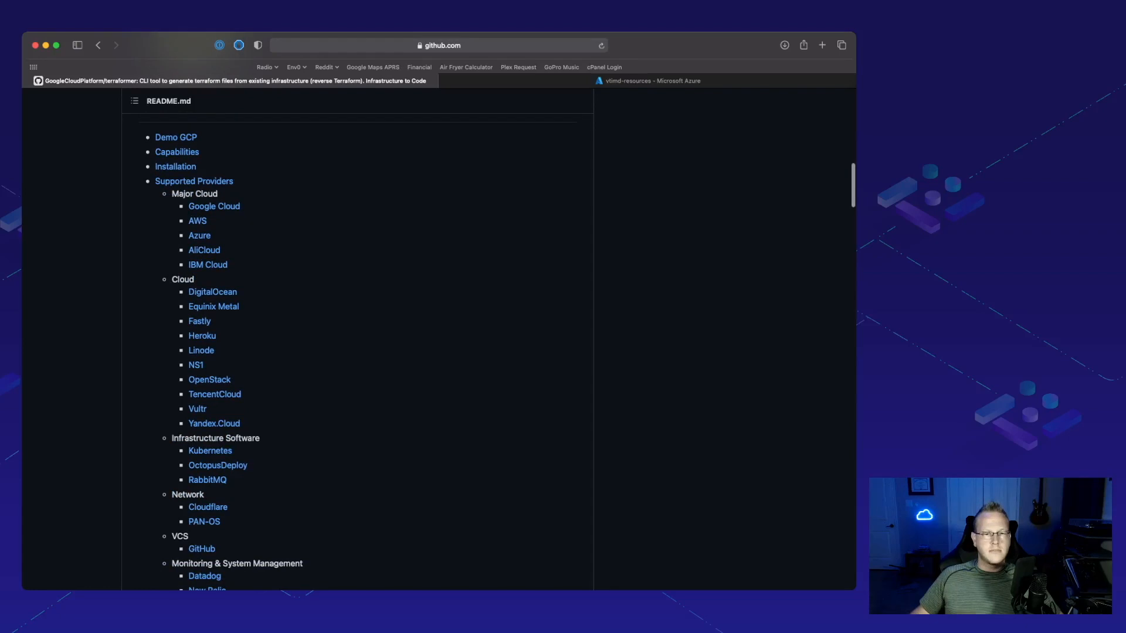
{"action": "scroll", "scroll_direction": "down", "scroll_amount": 3}
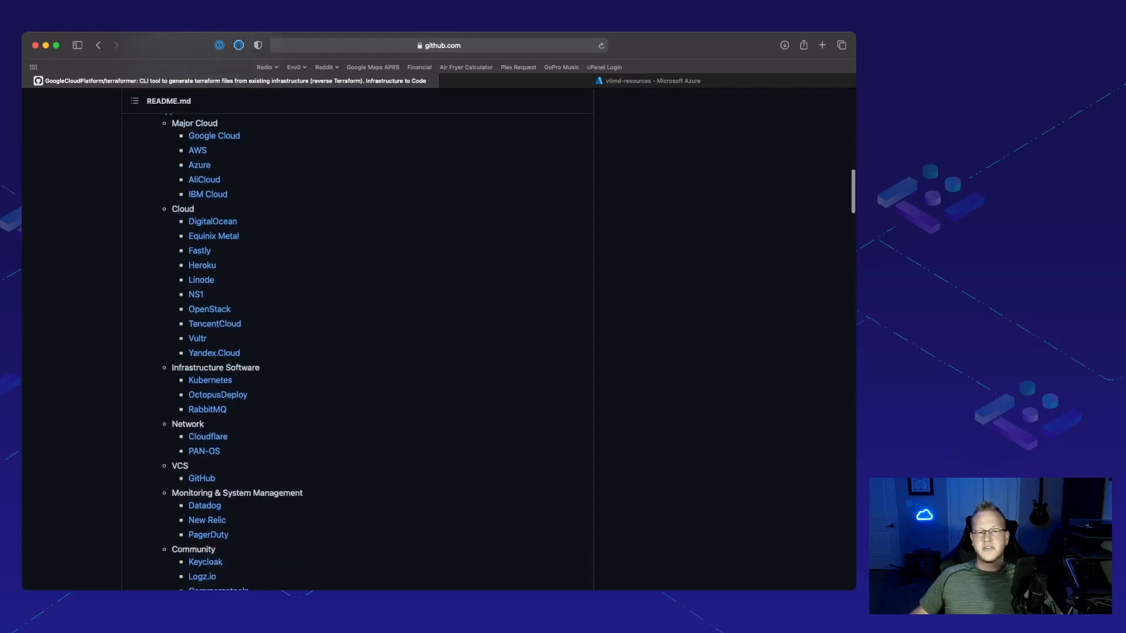
{"action": "scroll", "scroll_direction": "down", "scroll_amount": 3}
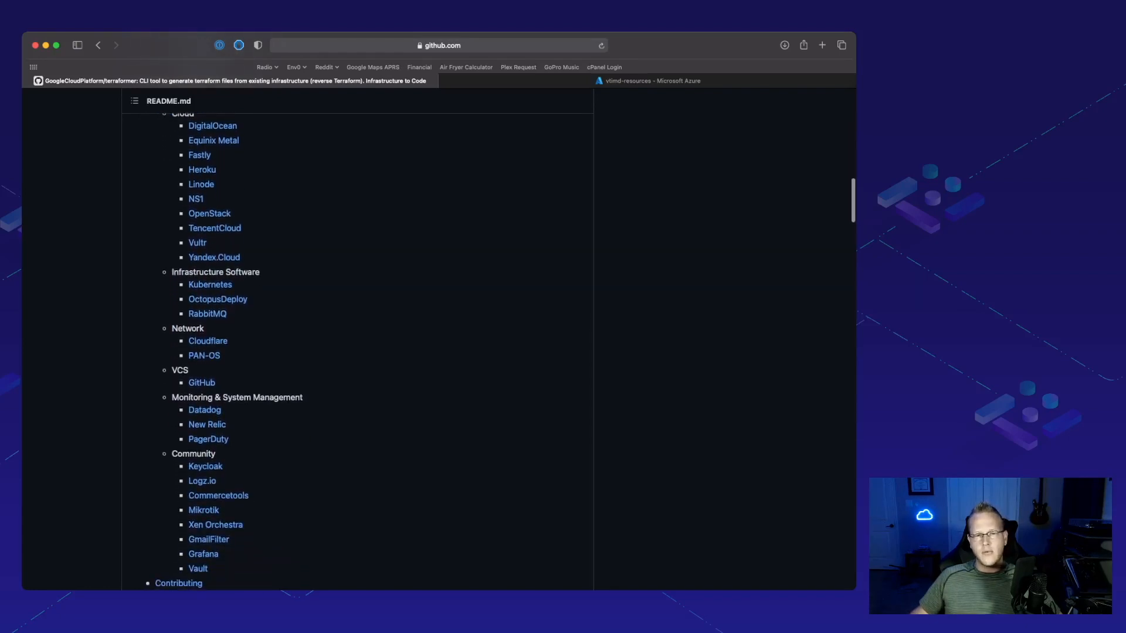
{"action": "scroll", "scroll_direction": "down", "scroll_amount": 3}
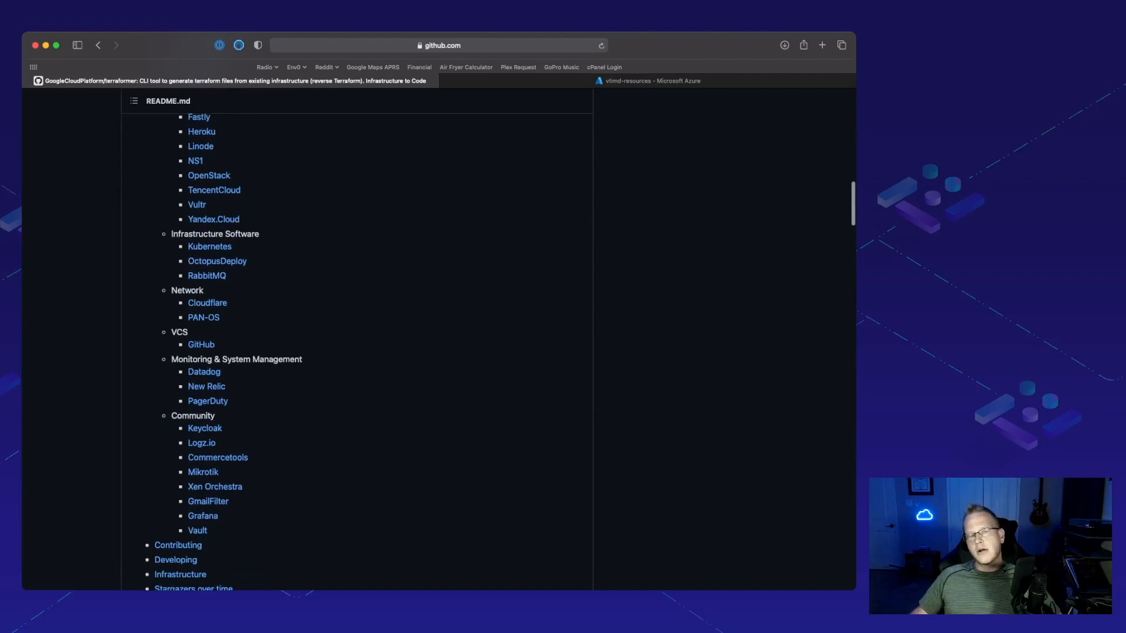
{"action": "scroll", "scroll_direction": "down", "scroll_amount": 3}
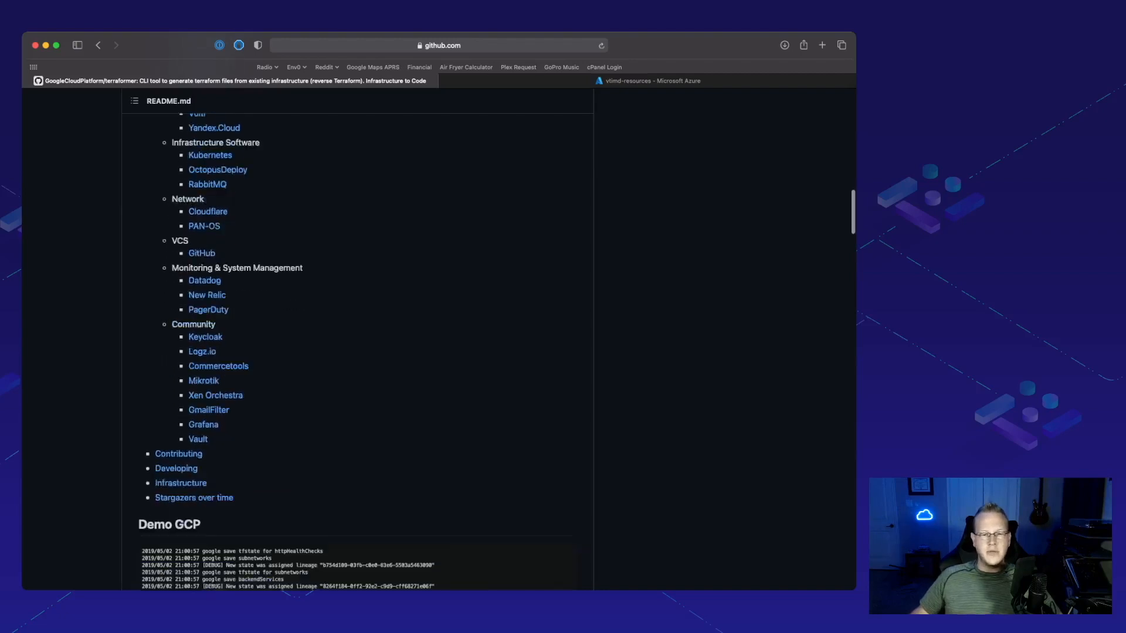
{"action": "scroll", "scroll_direction": "up", "scroll_amount": 3}
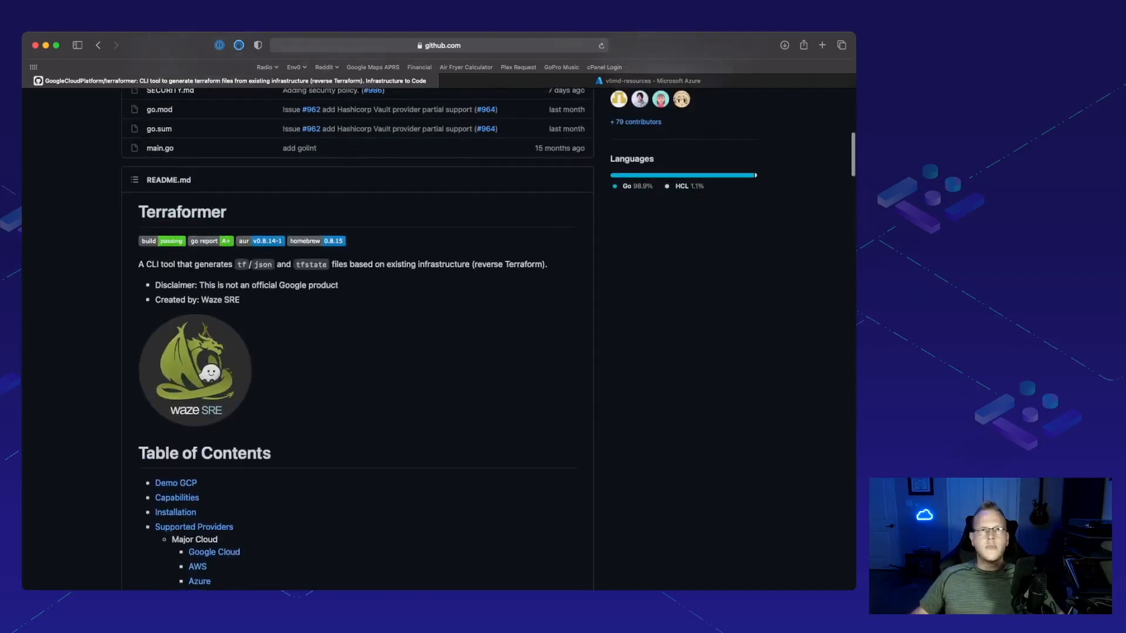
{"action": "scroll", "scroll_direction": "down", "scroll_amount": 3}
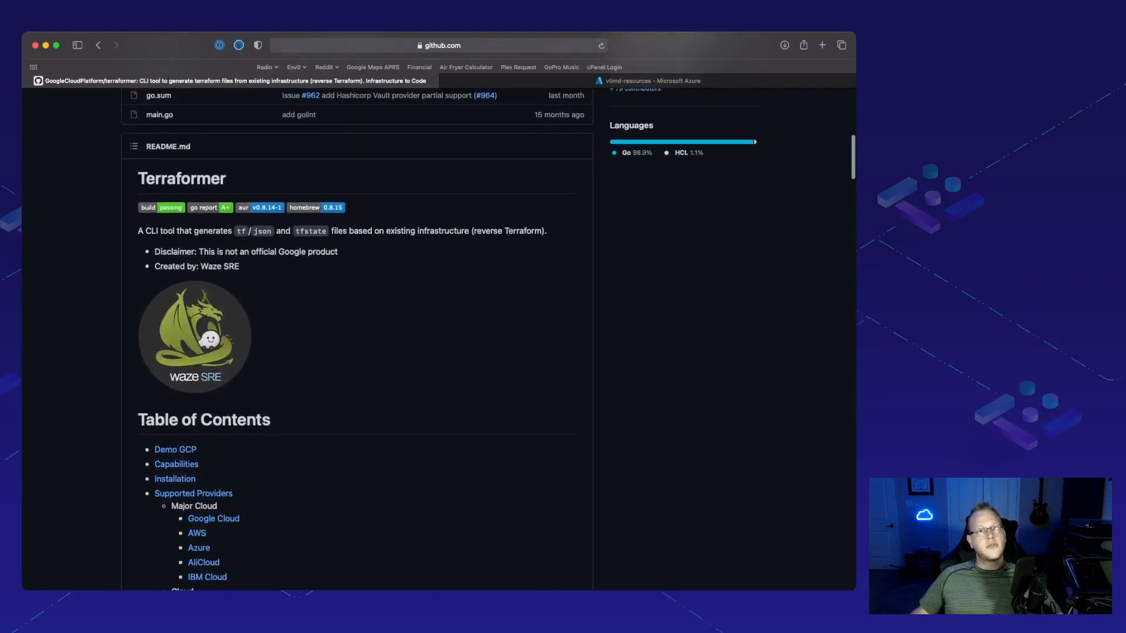
{"action": "scroll", "scroll_direction": "down", "scroll_amount": 3}
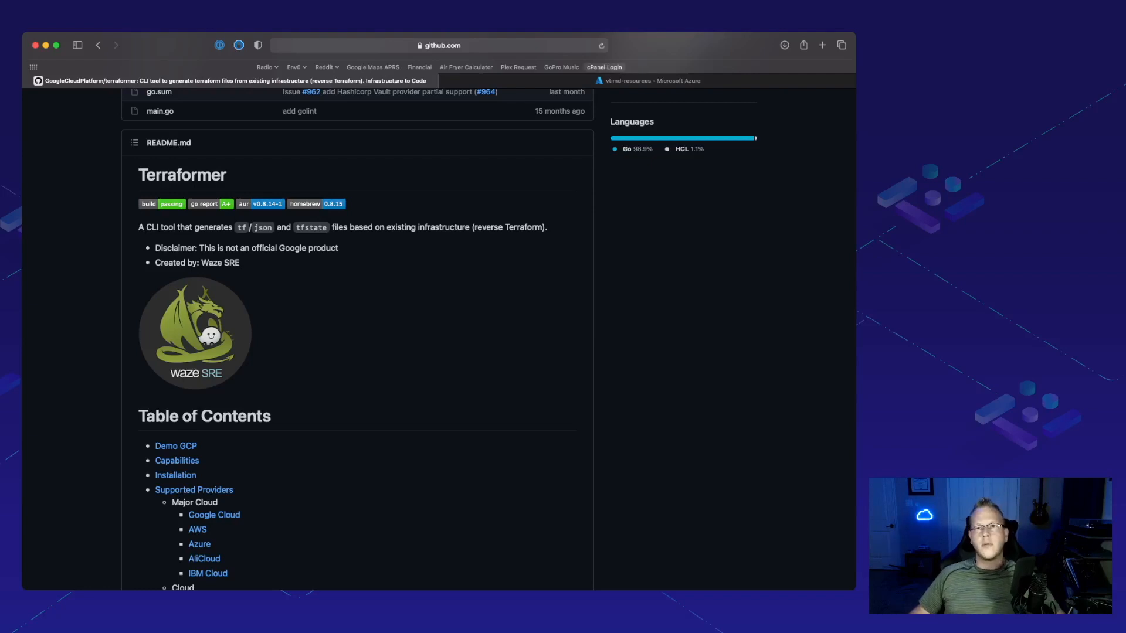
{"action": "left_click", "coordinate": [651, 81]}
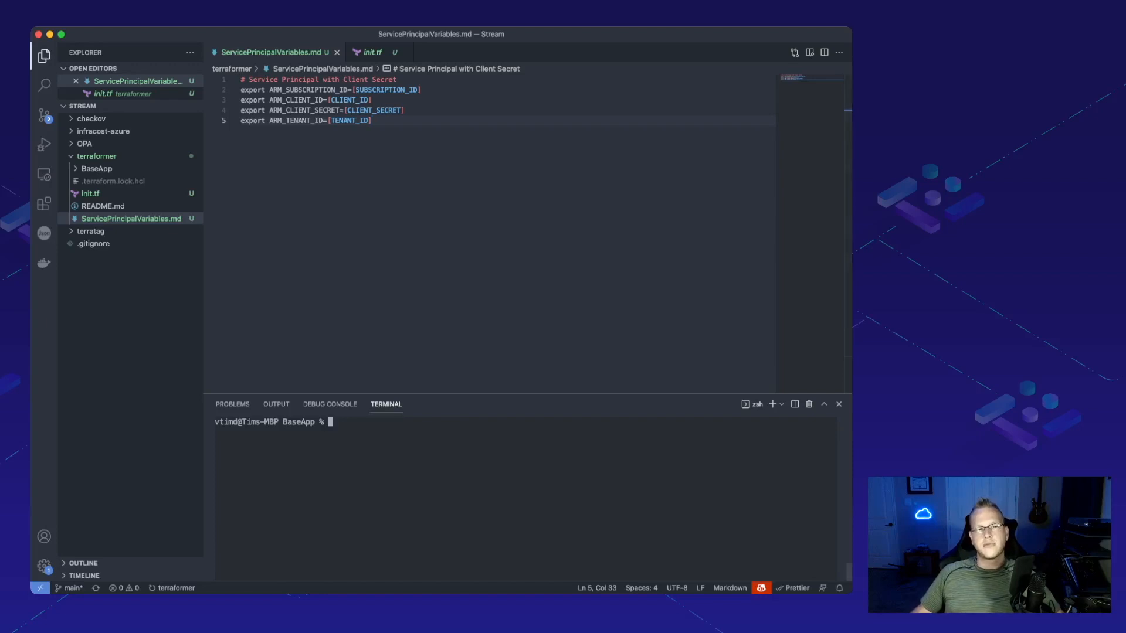
View init.tf's azurerm provider block and run terraform init until 'successfully initialized'
{"action": "left_click", "coordinate": [372, 52]}
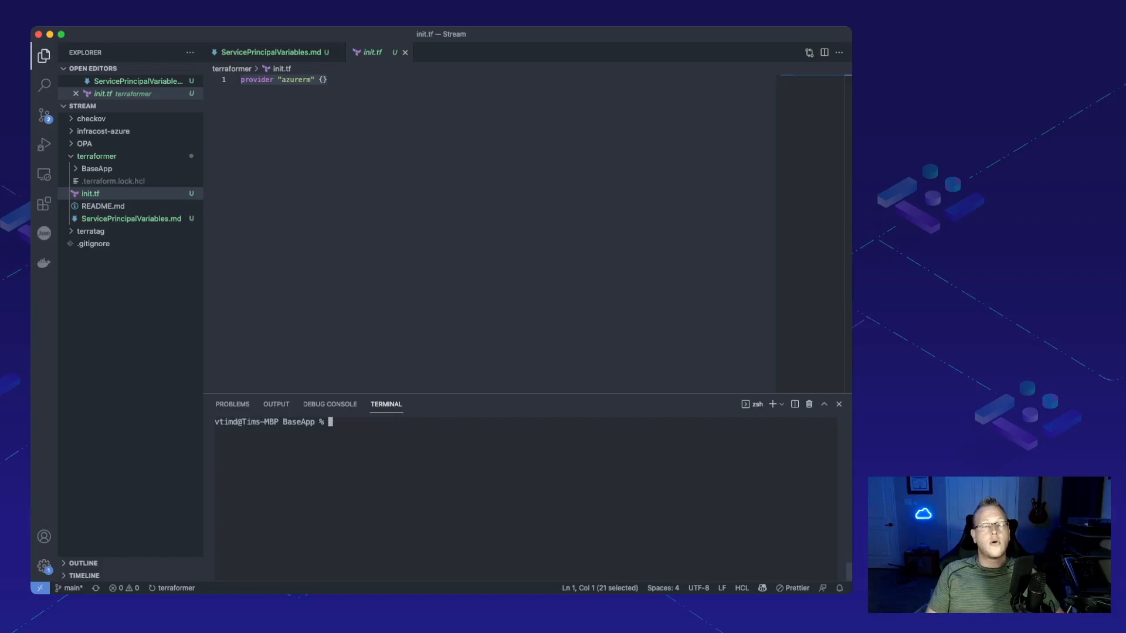
{"action": "type", "text": "terra"}
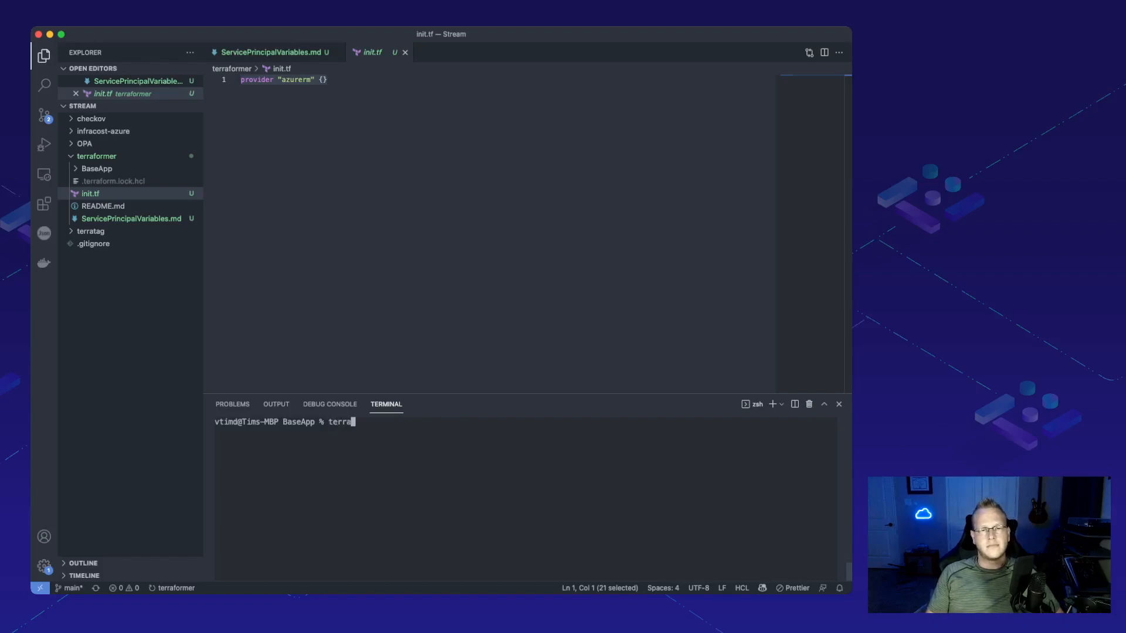
{"action": "key", "text": "Return"}
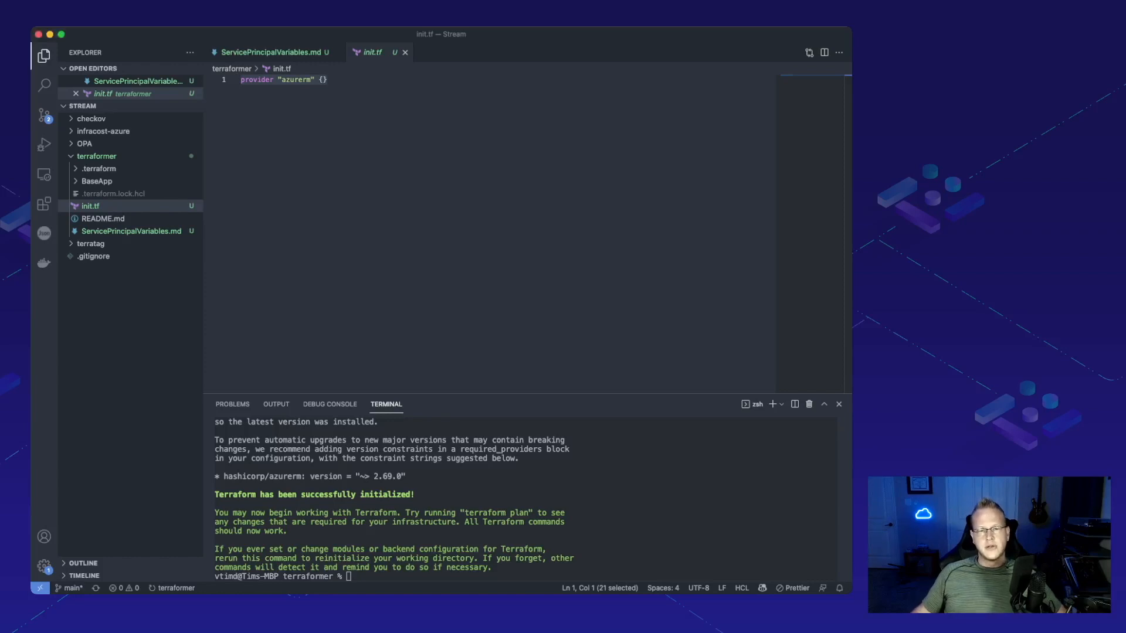
Run terraformer import azure -r virtual_machine,disk,network_interface,network_security_group,resource_group,storage_account,virtual_network
{"action": "type", "text": "terraformer import azure -r virtual_machine,disk,network_interface,network_security_group,resource_group,storage_account,virtual_network"}
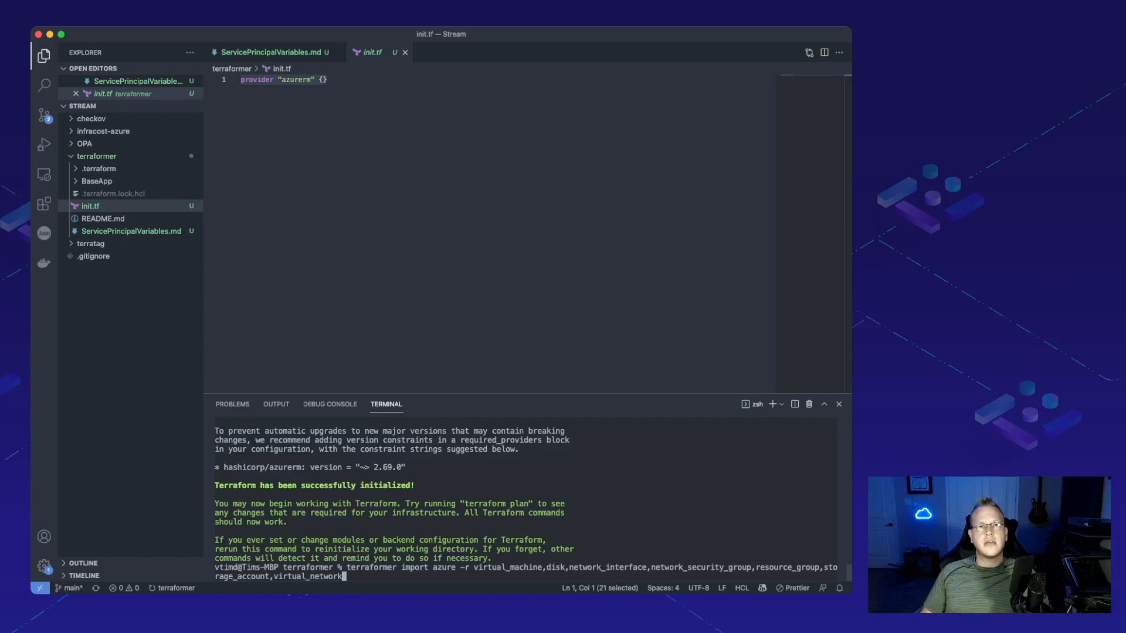
{"action": "key", "text": "Return"}
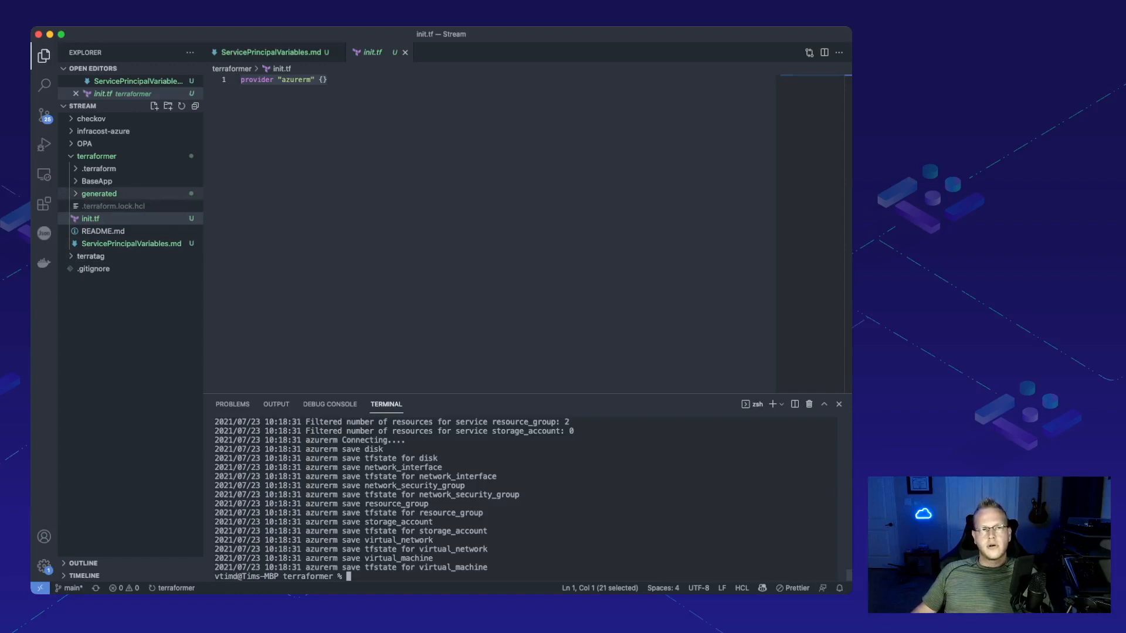
Browse generated/azurerm/virtual_machine: linux_virtual_machine.tf, outputs.tf, provider.tf, variables.tf, ending on terraform.tfstate
{"action": "left_click", "coordinate": [99, 194]}
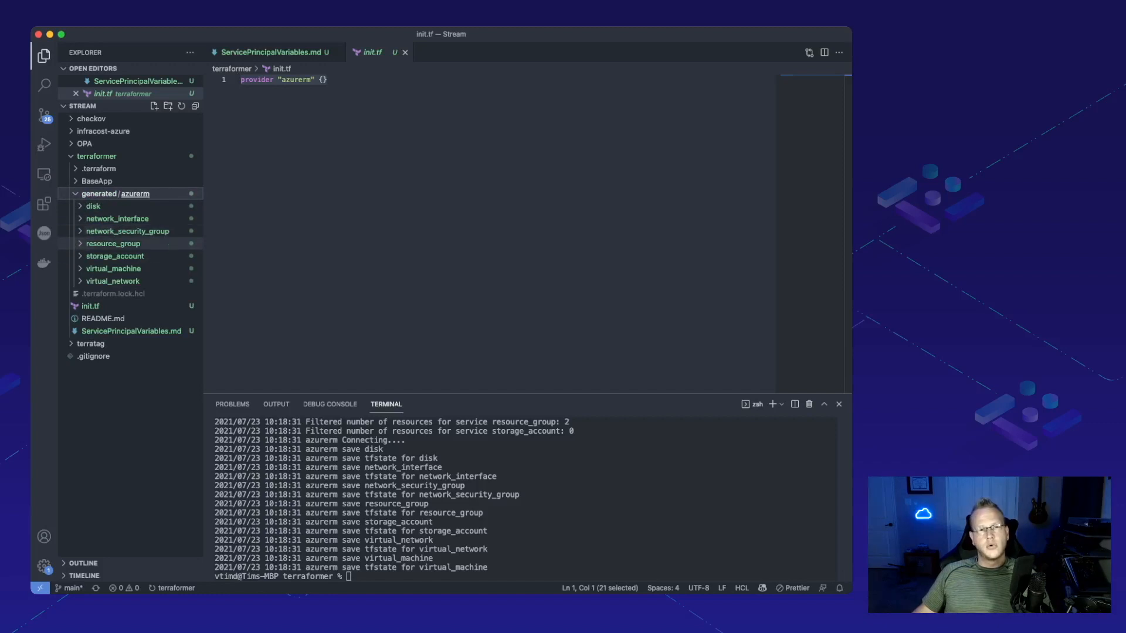
{"action": "left_click", "coordinate": [114, 267]}
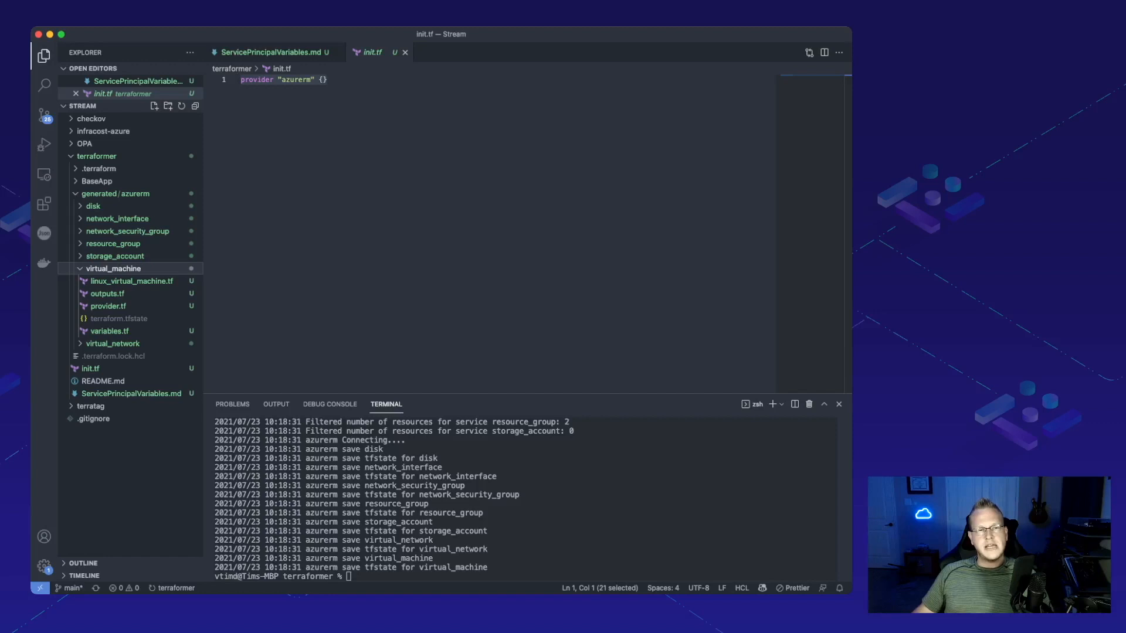
{"action": "left_click", "coordinate": [132, 281]}
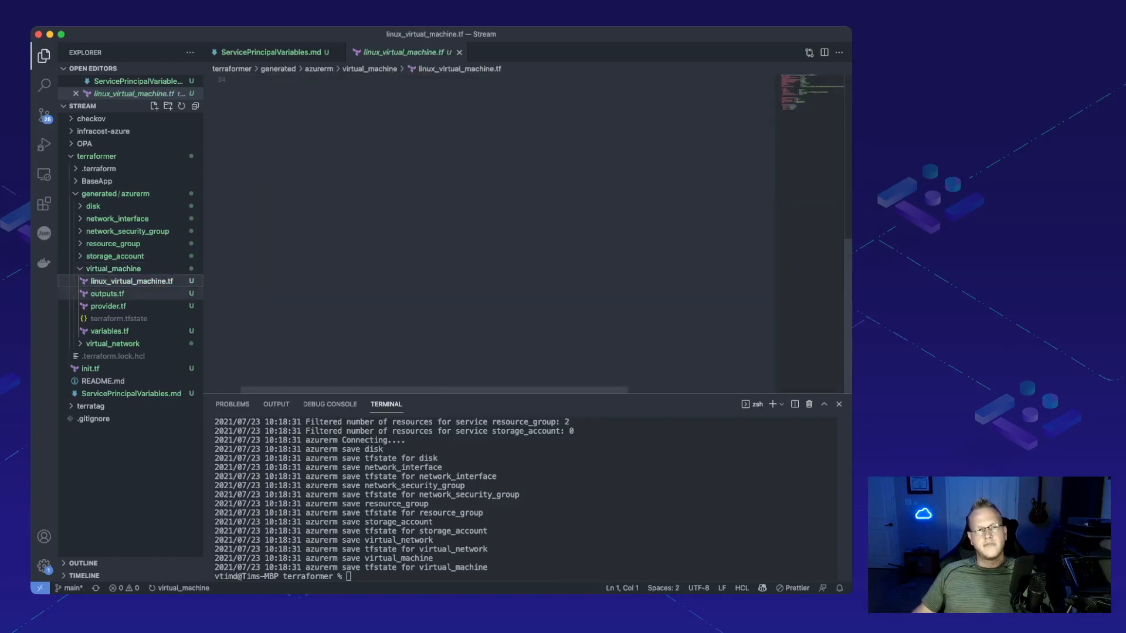
{"action": "left_click", "coordinate": [107, 293]}
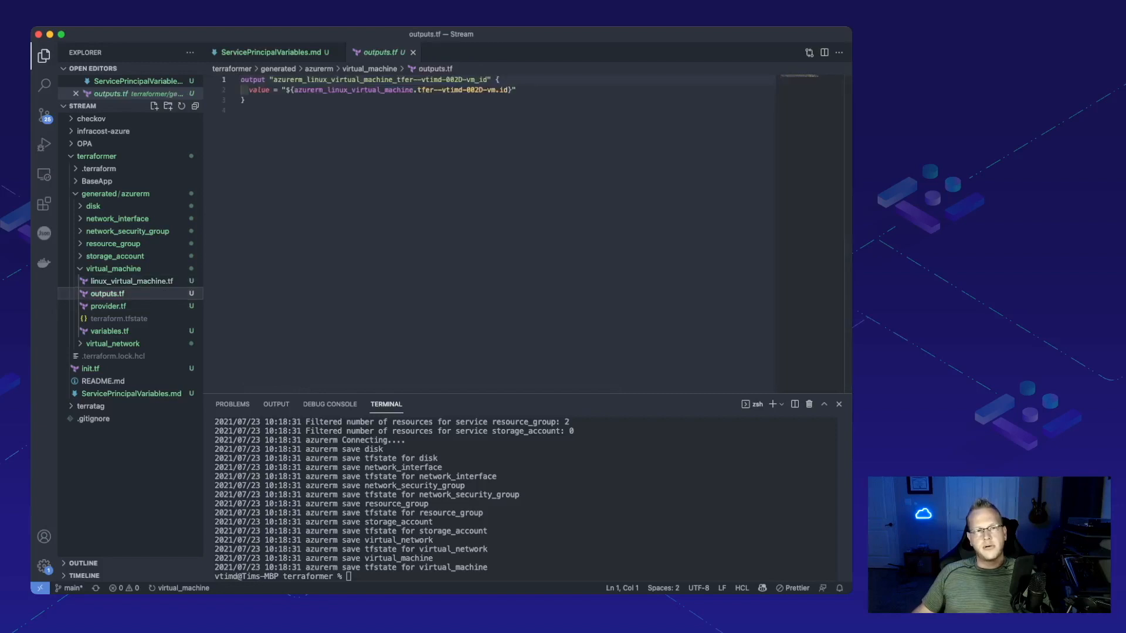
{"action": "left_click", "coordinate": [108, 306]}
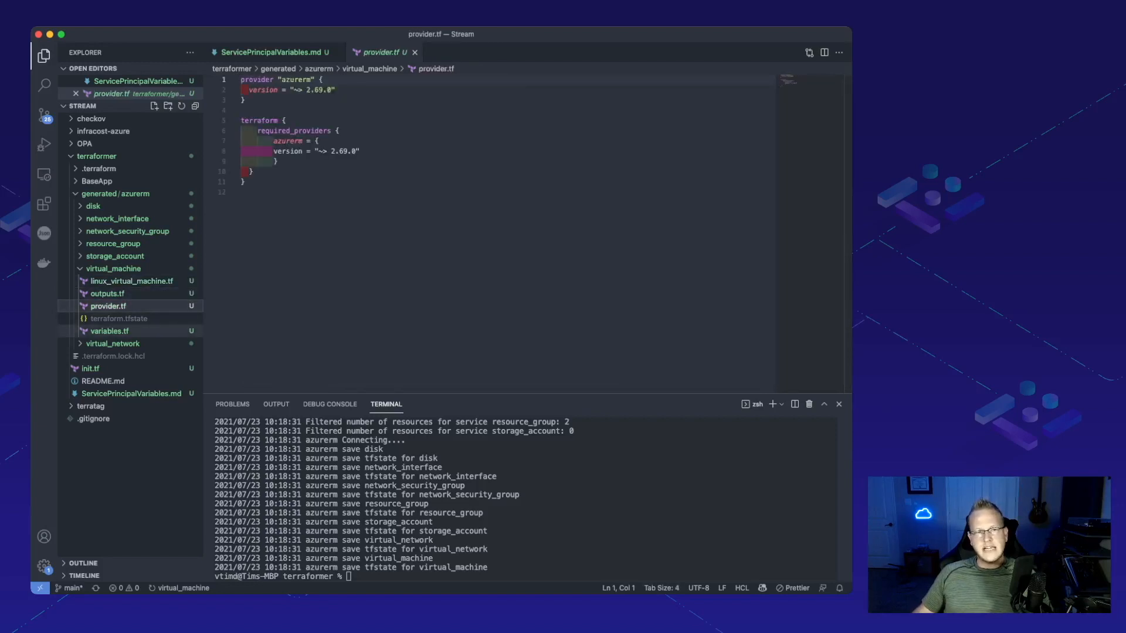
{"action": "left_click", "coordinate": [110, 330]}
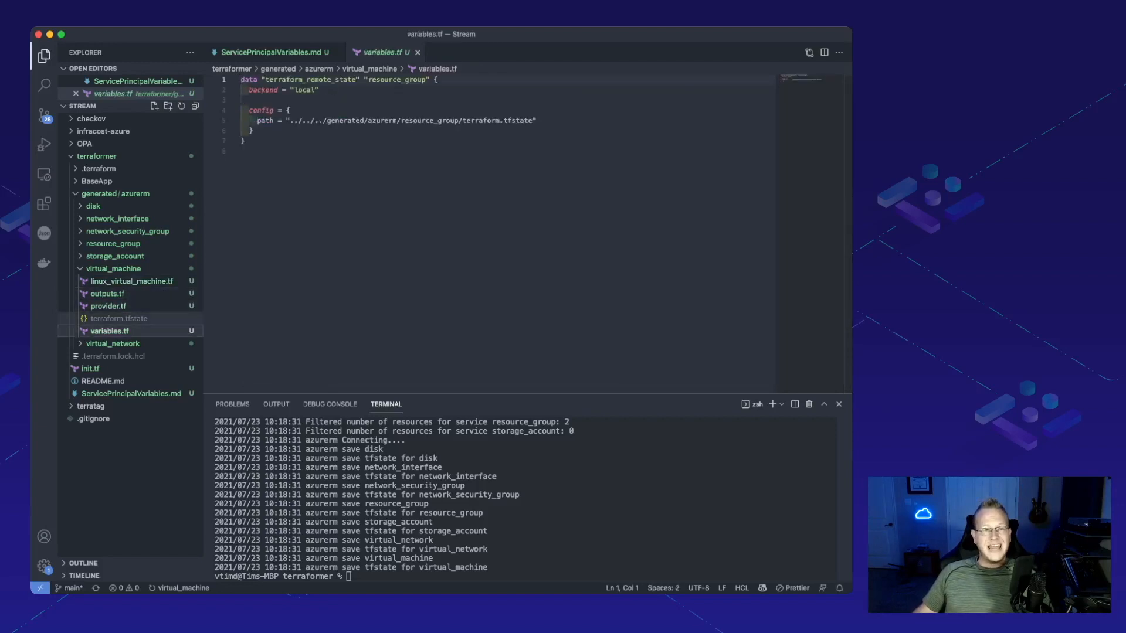
{"action": "left_click", "coordinate": [120, 318]}
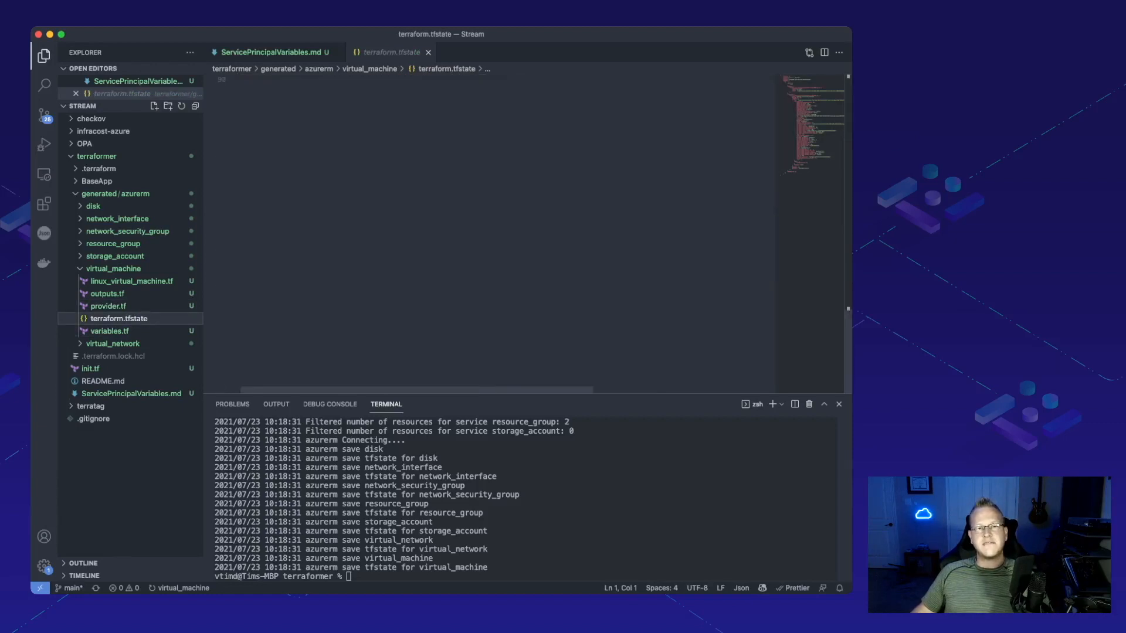